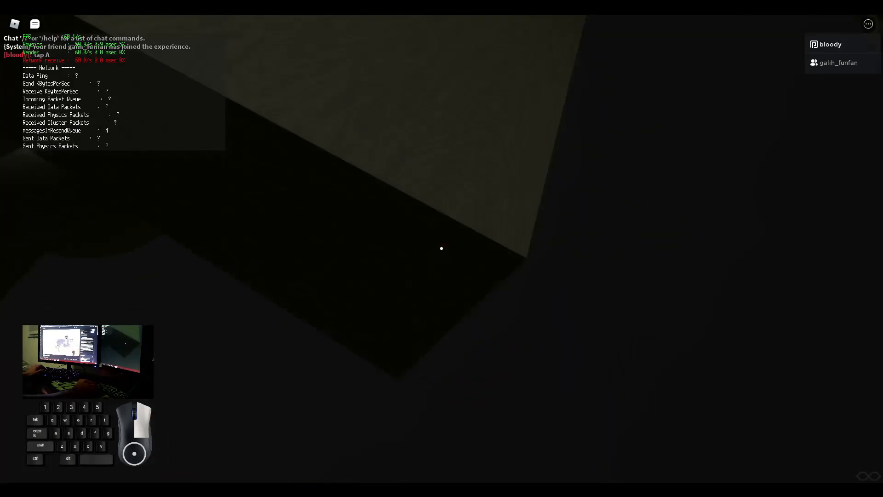
- Walk forward through the dark area to the foot of the truss tower
{"action": "key", "text": "w"}
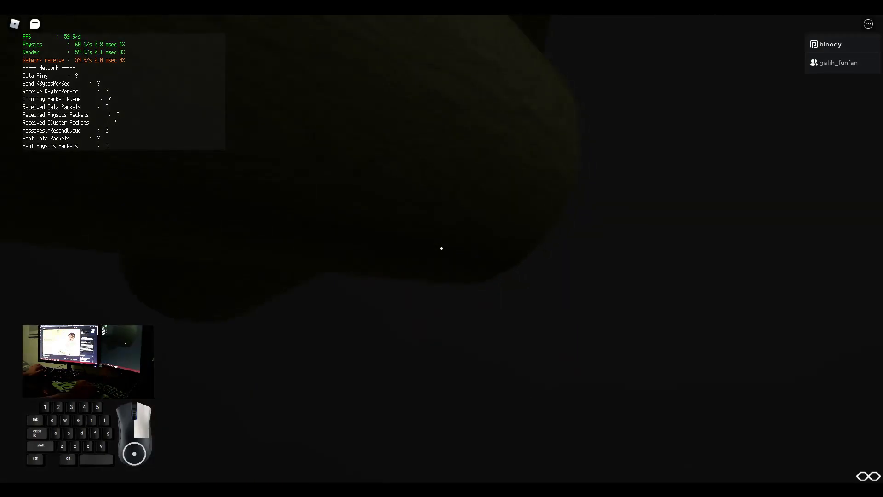
{"action": "key", "text": "w"}
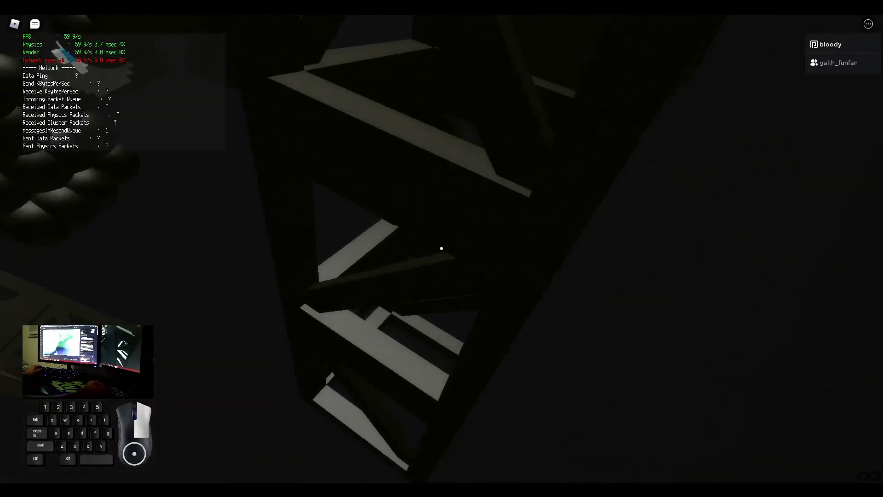
- Climb the truss onto the pale ledge and face the dim reddish area
{"action": "key", "text": "w"}
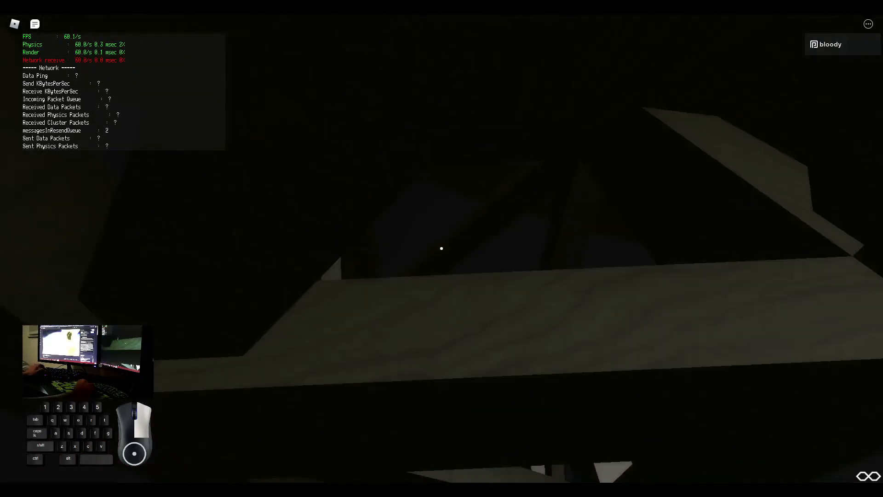
{"action": "key", "text": "w"}
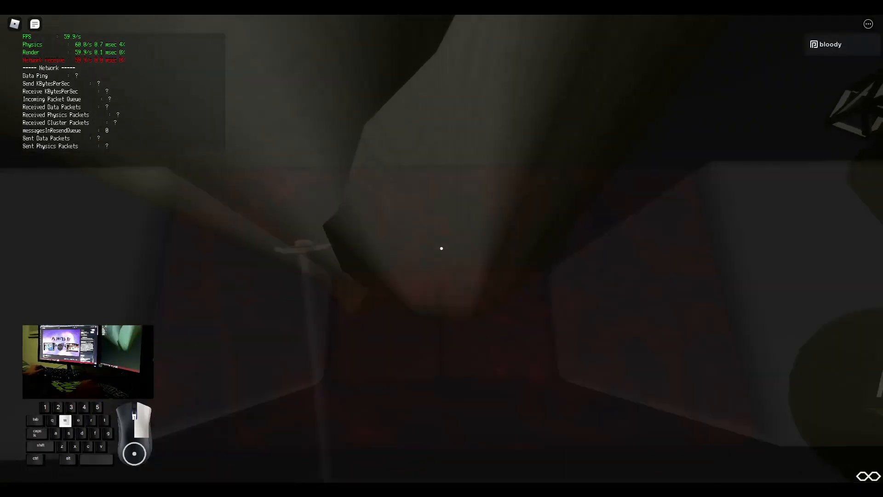
- Strafe left past the grey slabs into the dark open space by the curved surface
{"action": "key", "text": "a"}
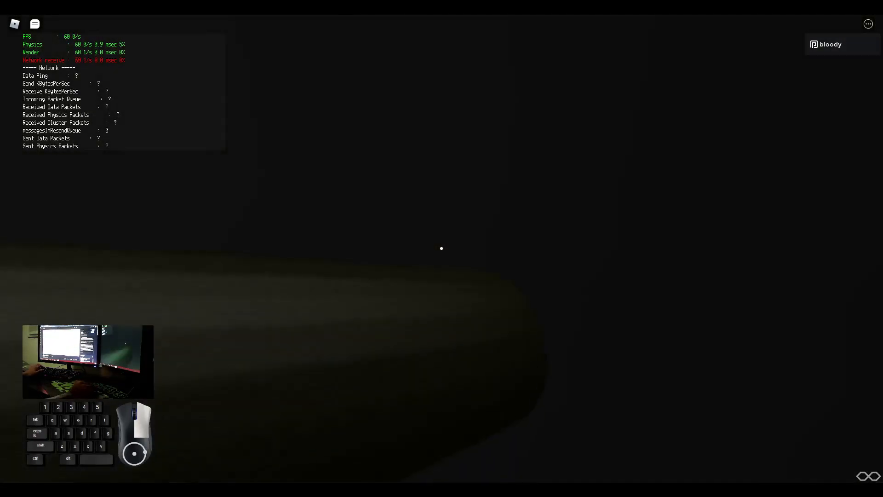
- Return to the truss tower and climb beside the tall pale diagonal beam
{"action": "key", "text": "w"}
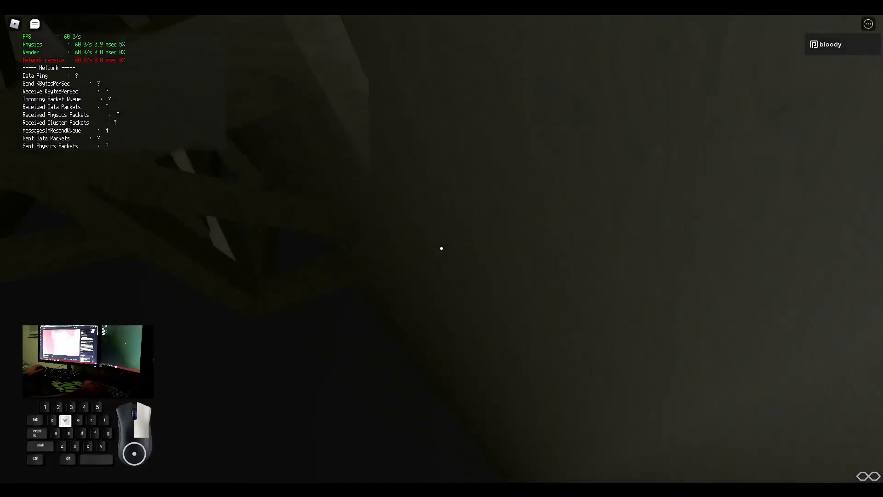
{"action": "key", "text": "d"}
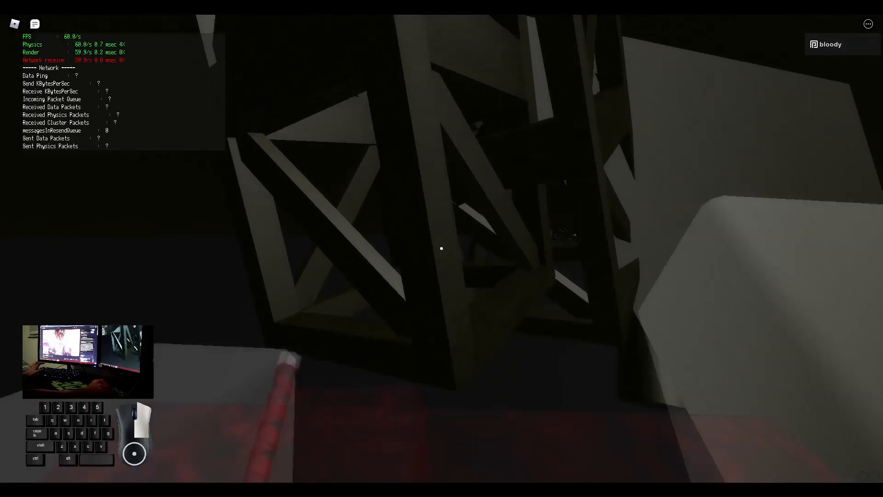
{"action": "key", "text": "w"}
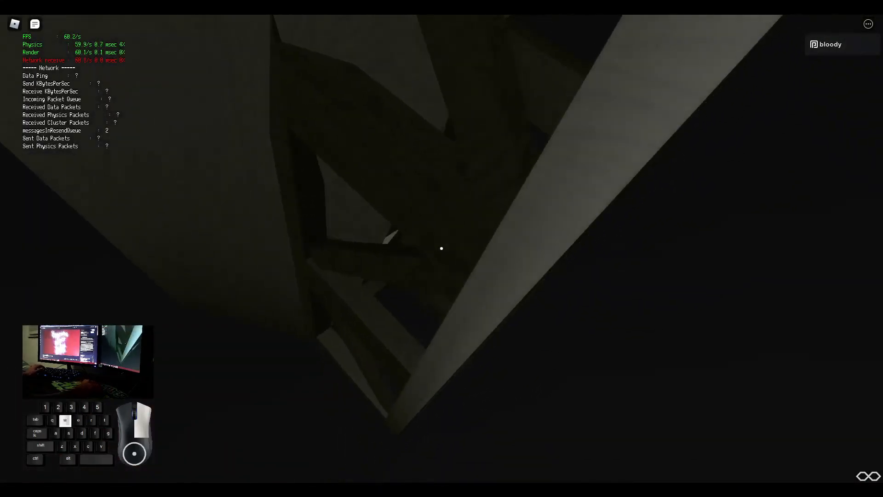